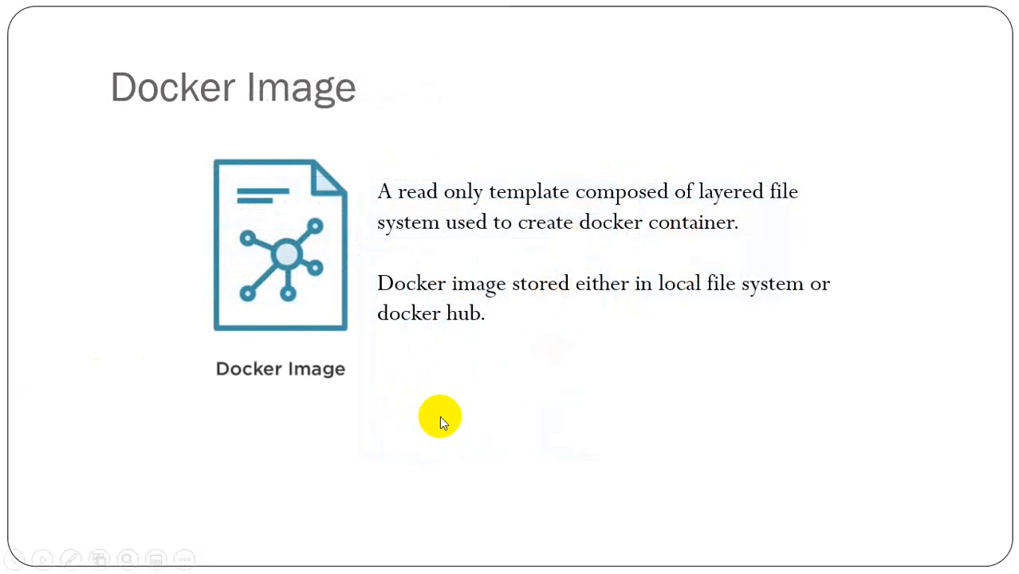
mouse_move(552, 394)
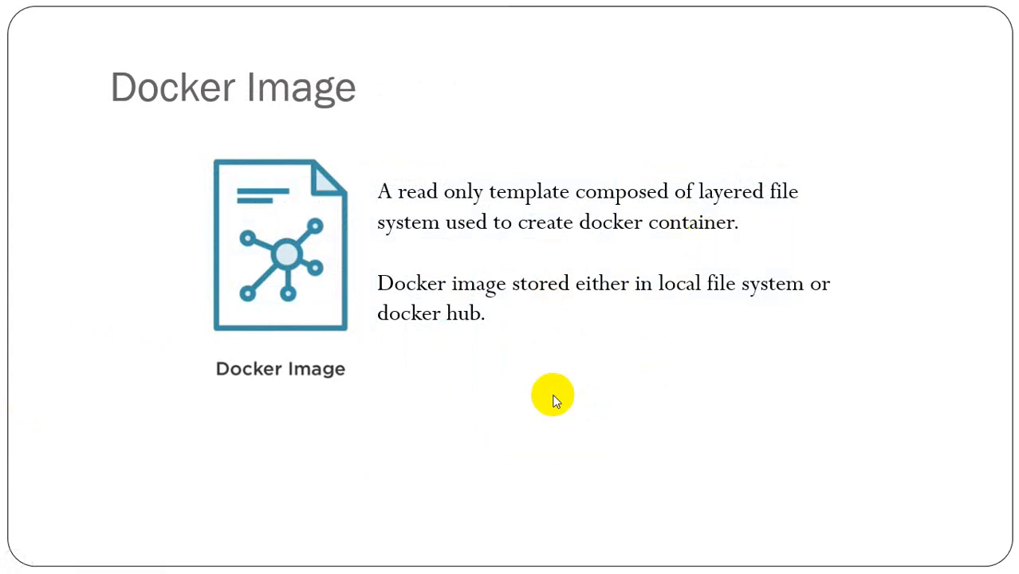